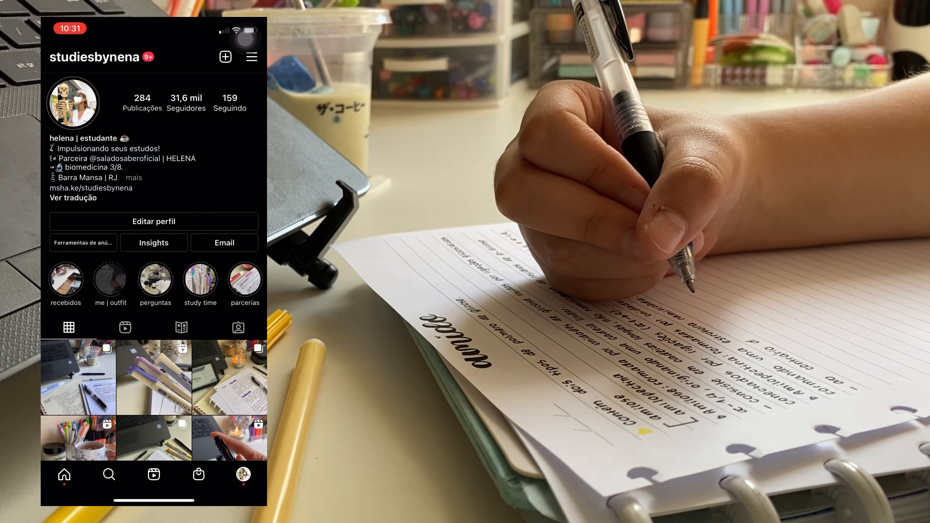
# Step: View the 'me | outfit' story highlight on the studiesbynena profile
pyautogui.click(109, 278)
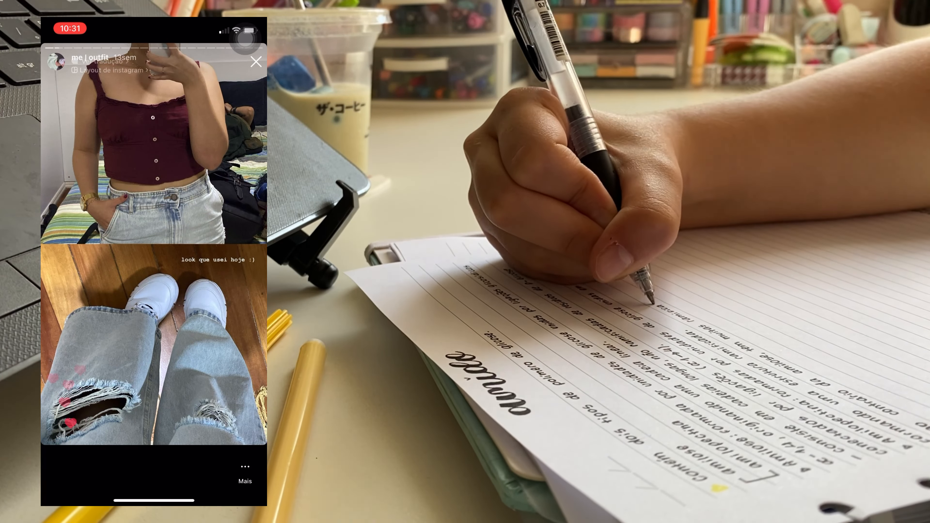